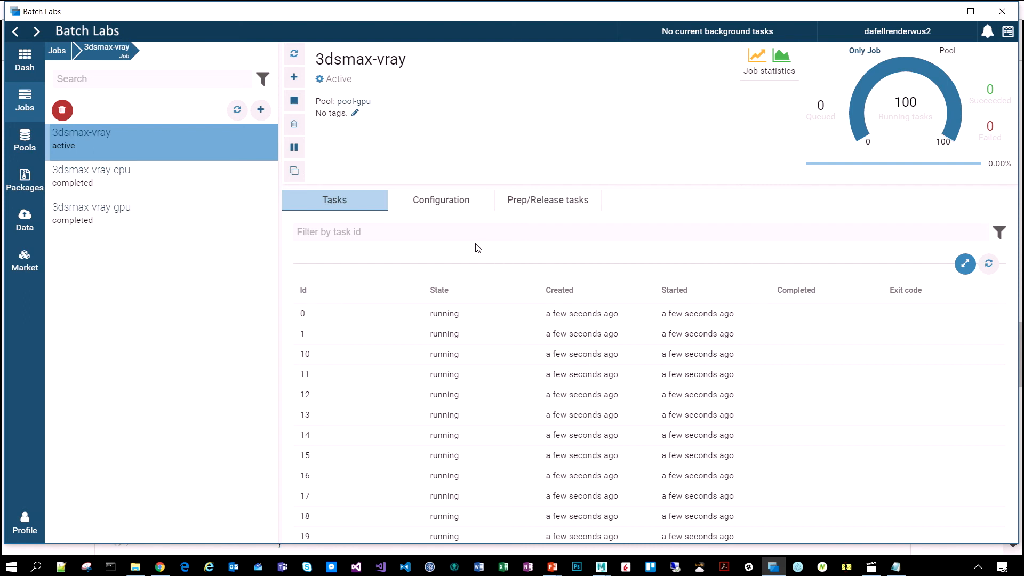
mouse_move(335, 258)
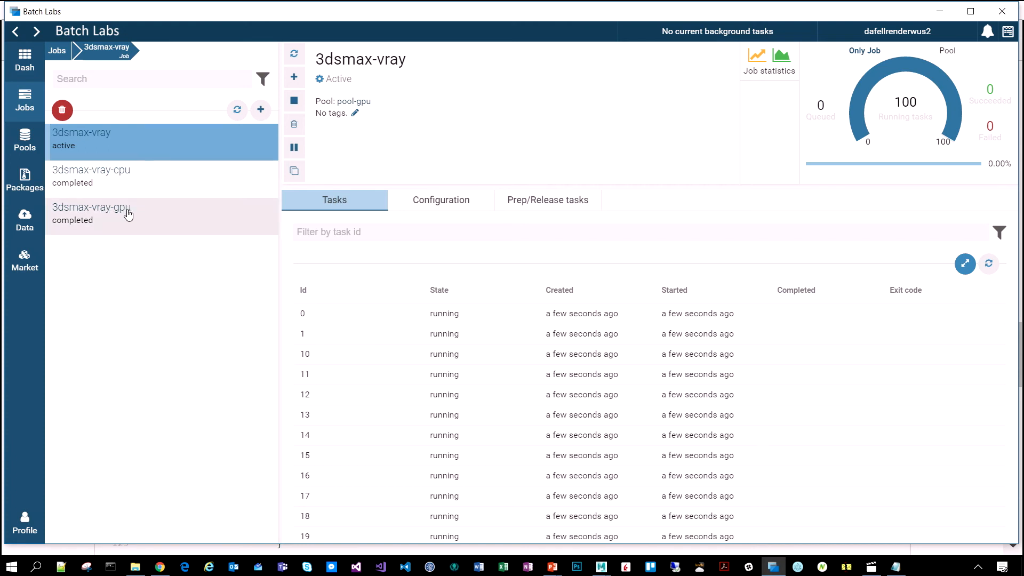
Select the completed 3dsmax-vray-gpu job to show its finished tasks.
left_click(91, 213)
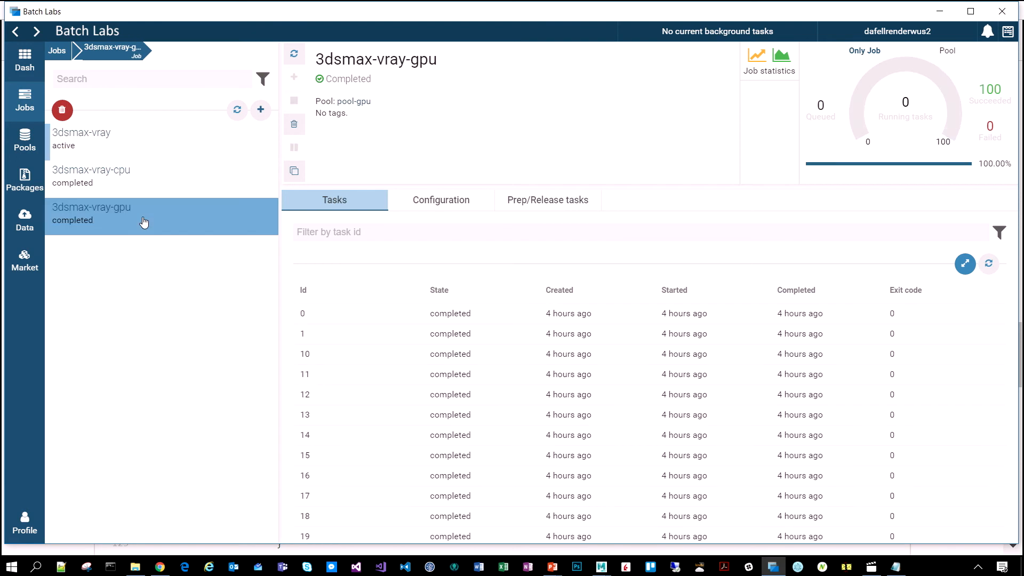
Show task 0 of the GPU job with its wd/images files and image0001.jpg preview.
left_click(302, 313)
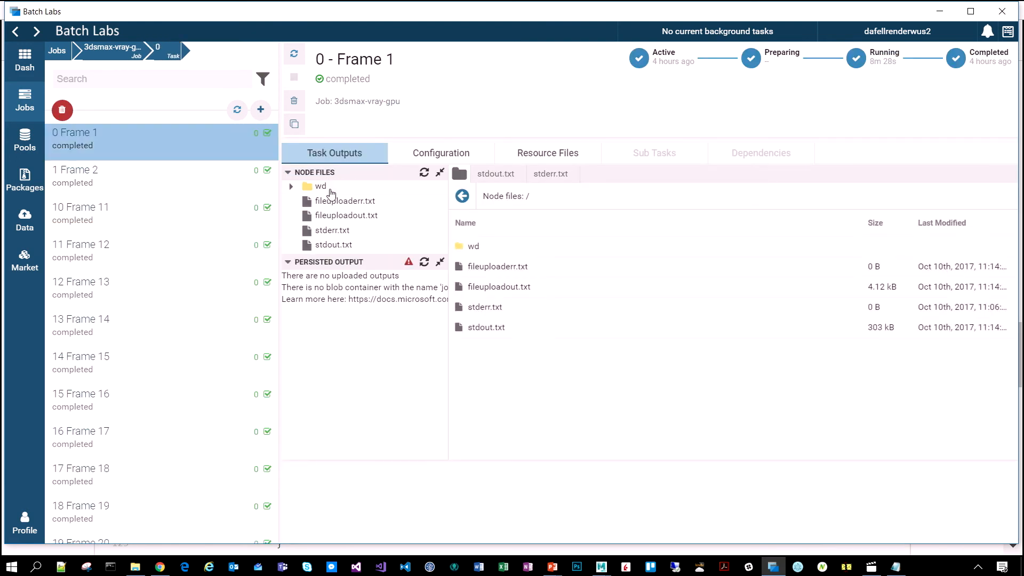
left_click(320, 185)
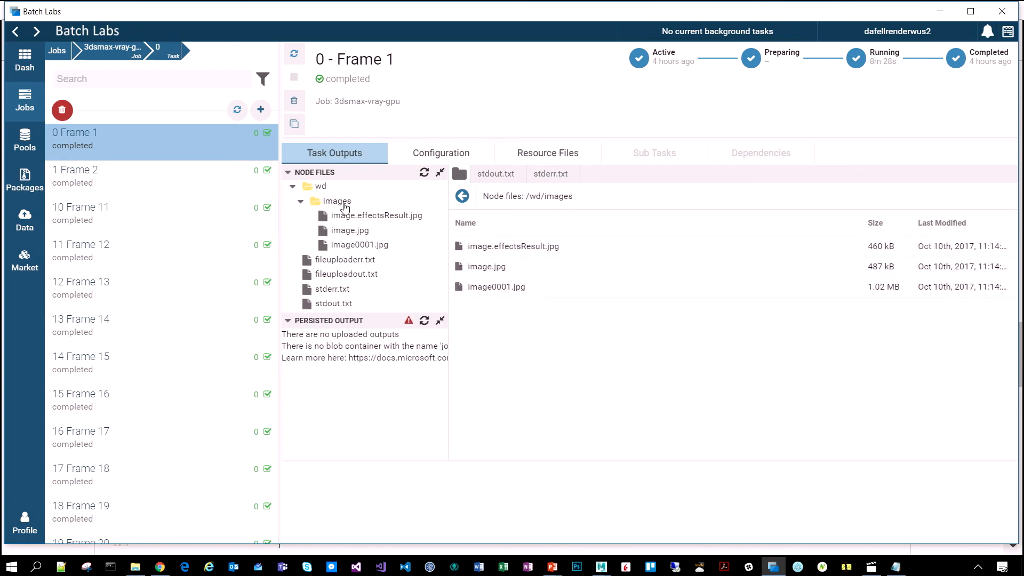
mouse_move(369, 244)
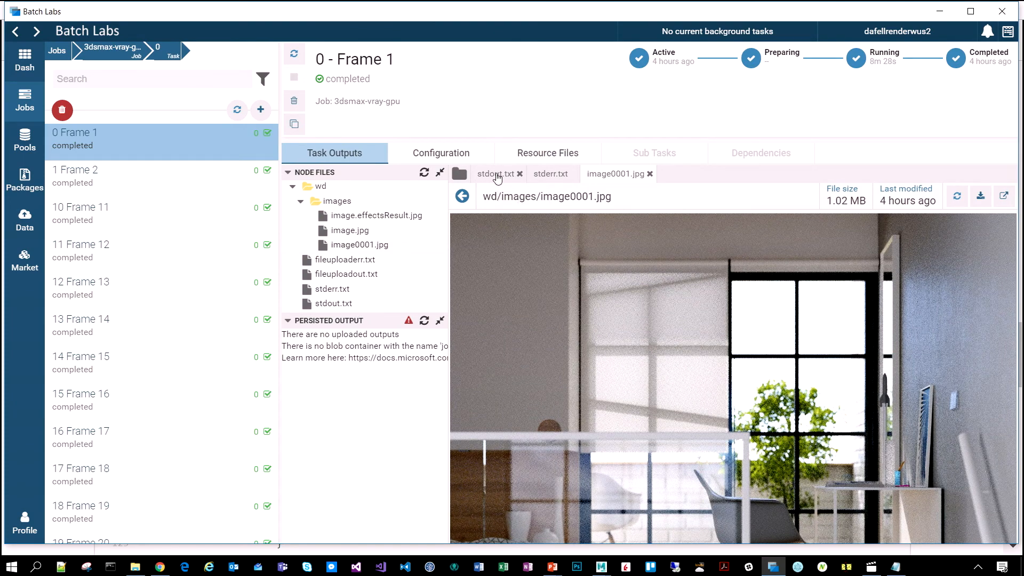
Read the task's oversized stdout.txt V-Ray log in Notepad, then return to the pools list.
left_click(494, 174)
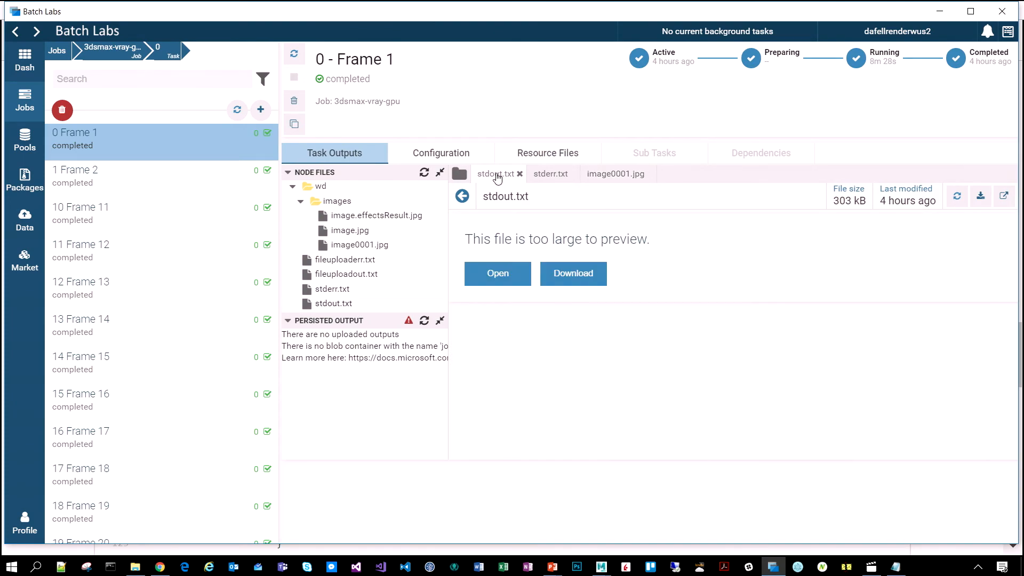
left_click(497, 274)
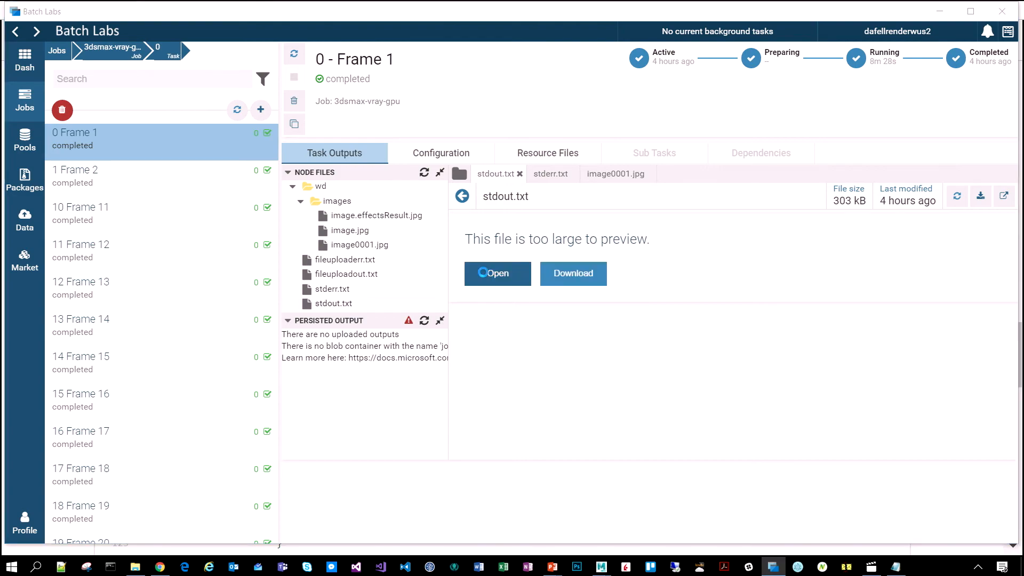
left_click(496, 273)
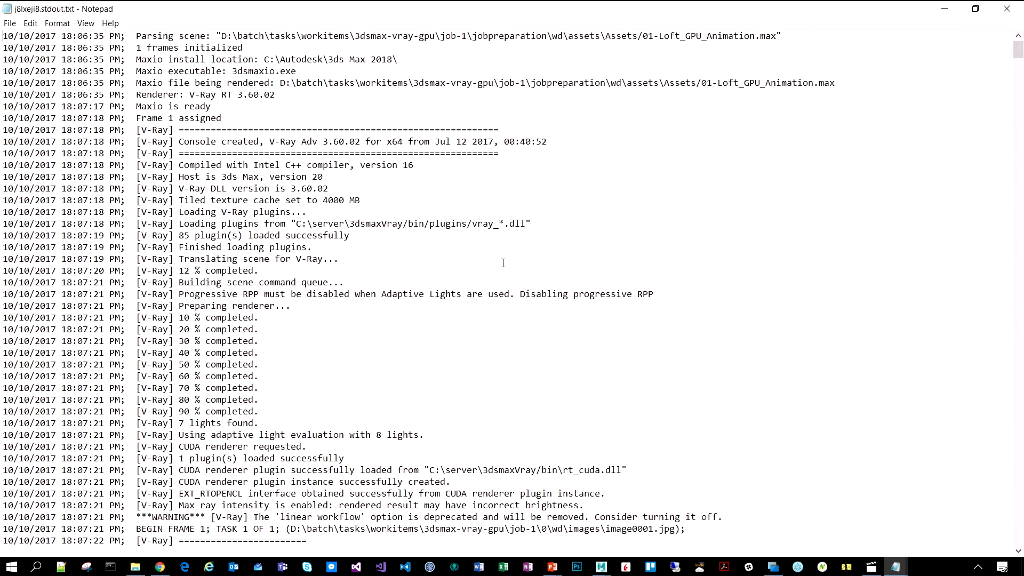
scroll("down", 3)
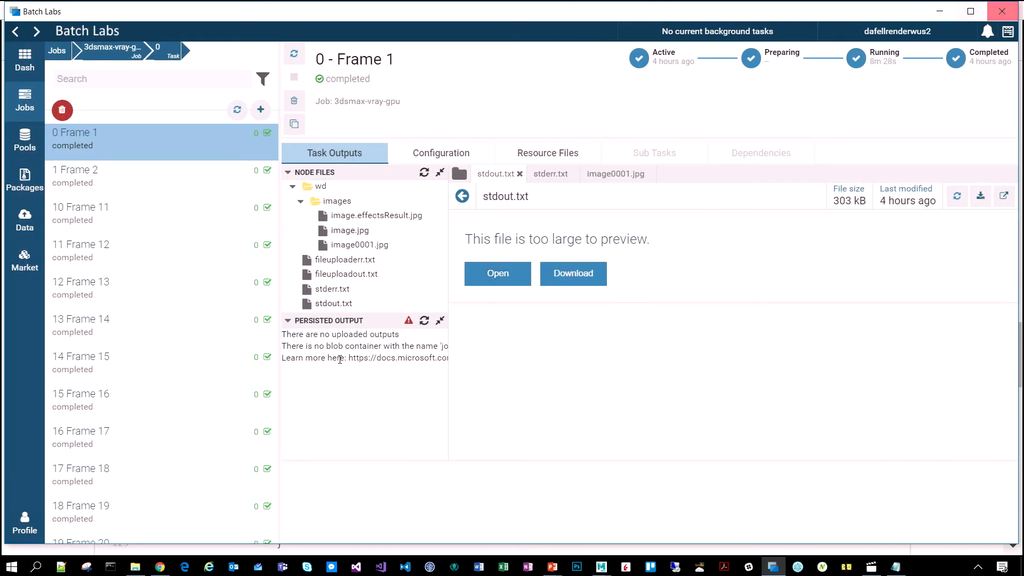
left_click(24, 138)
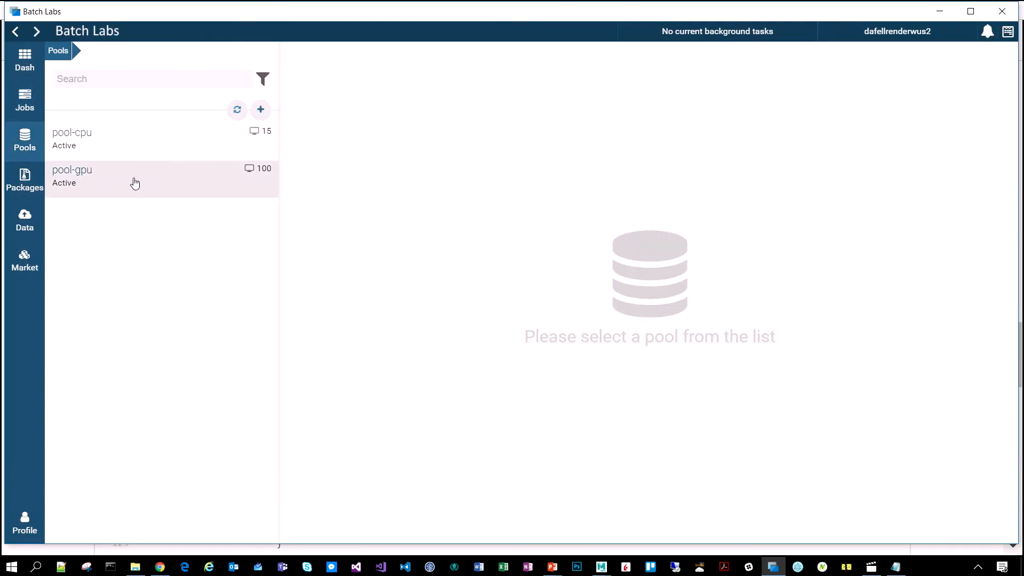
View the pool-gpu heatmap with all 100 nodes running, then go to the Data file groups.
left_click(71, 176)
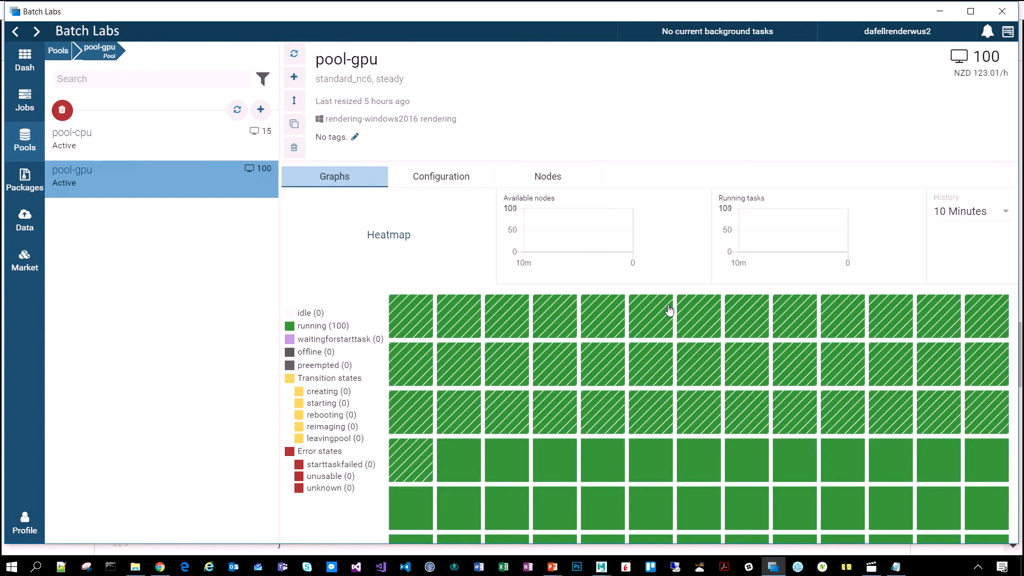
scroll("down", 3)
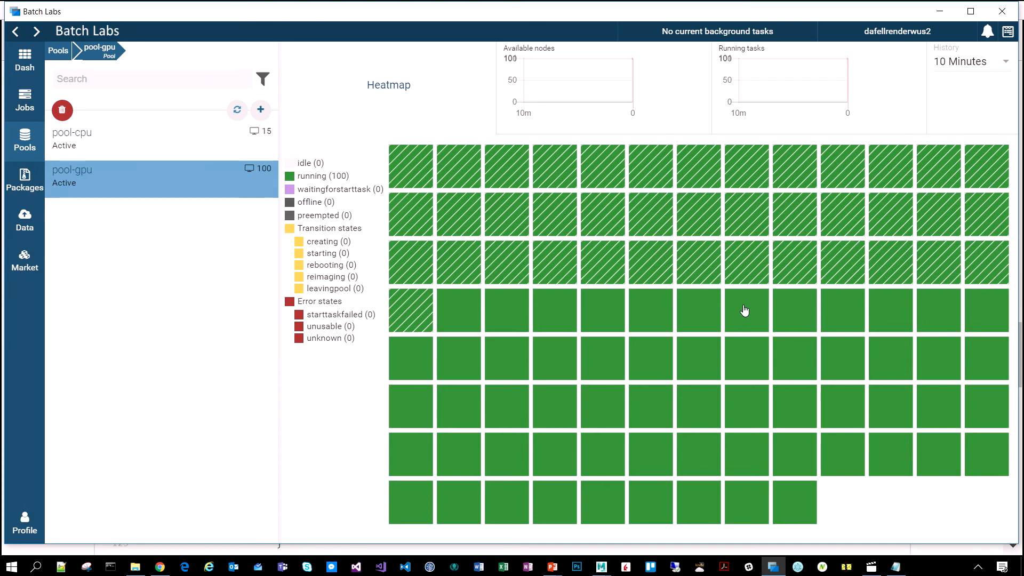
mouse_move(691, 311)
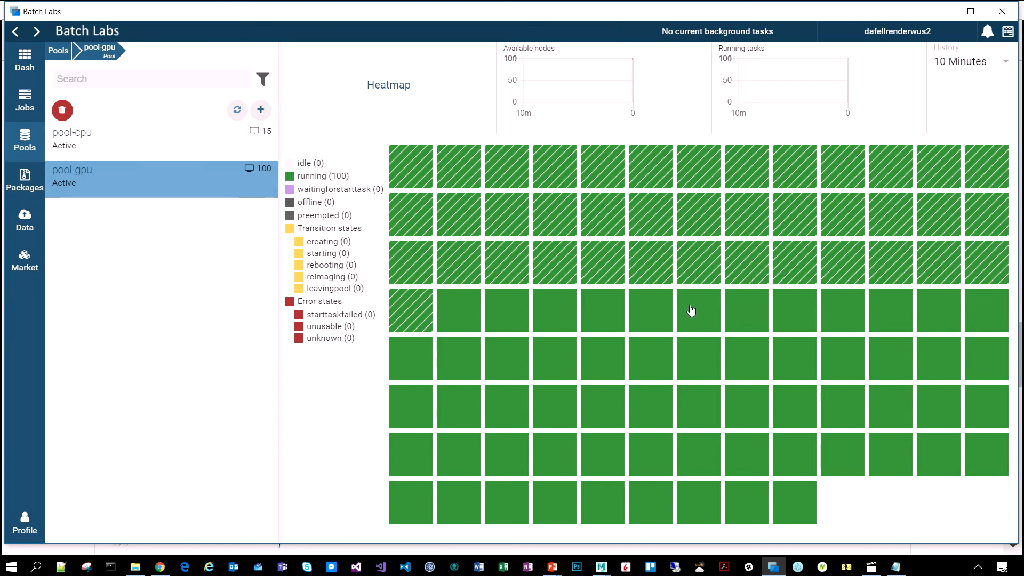
mouse_move(512, 240)
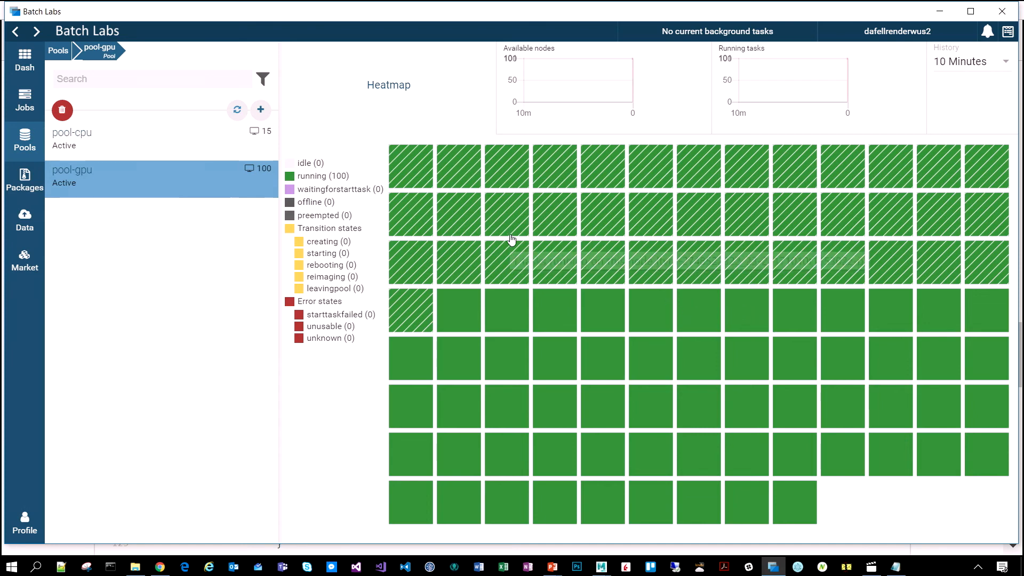
mouse_move(512, 263)
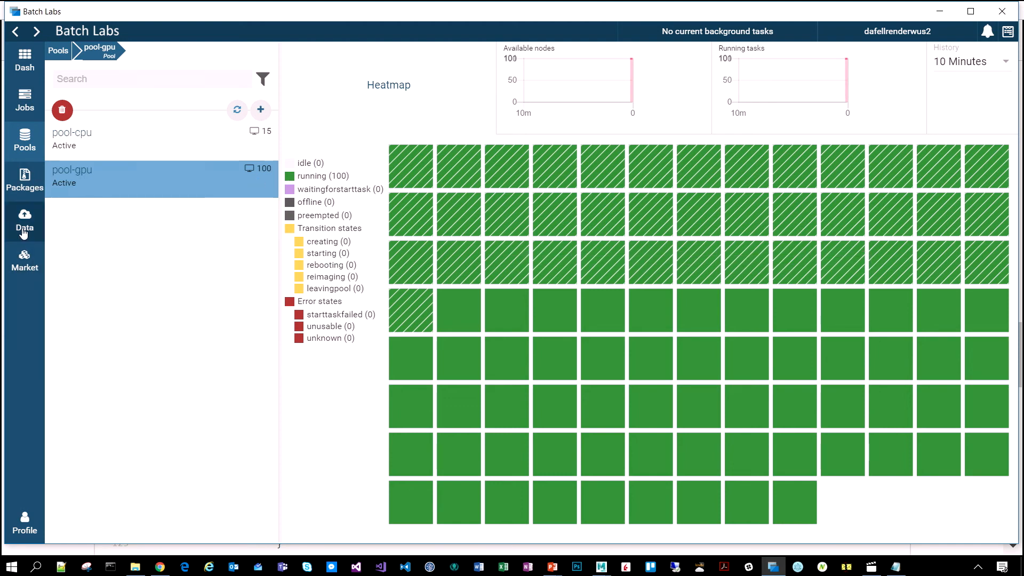
left_click(24, 221)
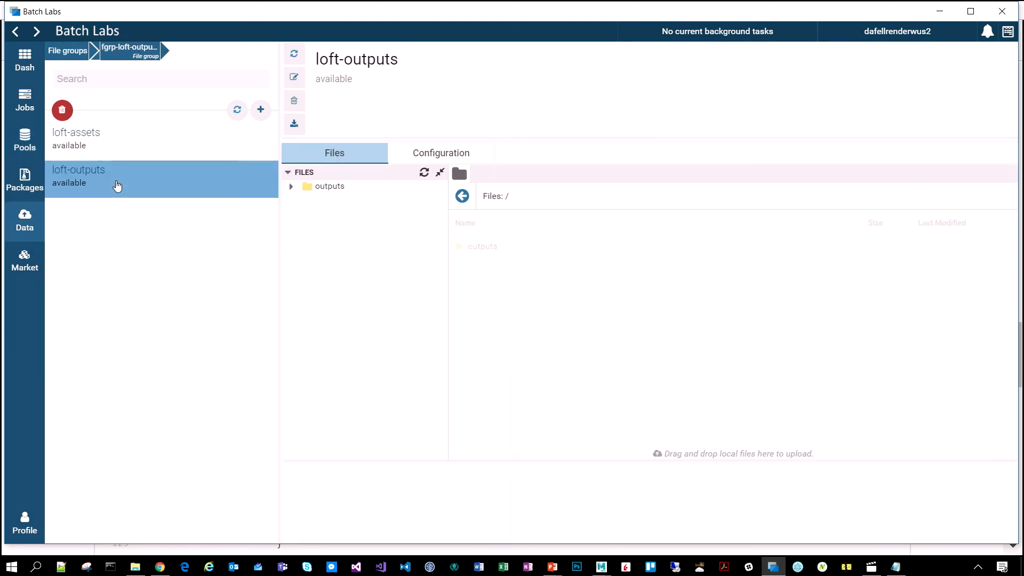
Expand outputs and the 3dsmax-vray-gpu folder in the loft-outputs file group.
left_click(291, 186)
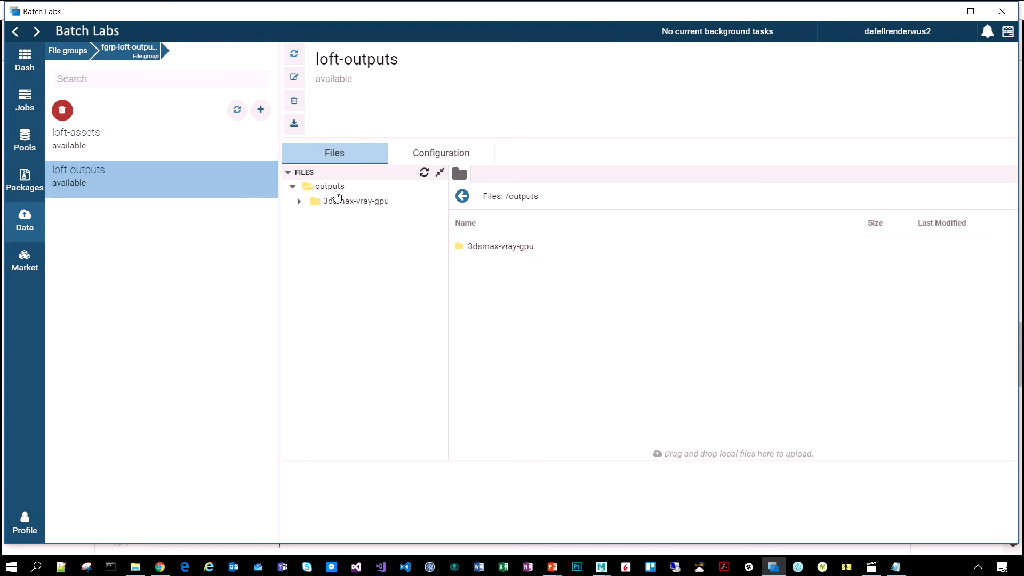
left_click(356, 201)
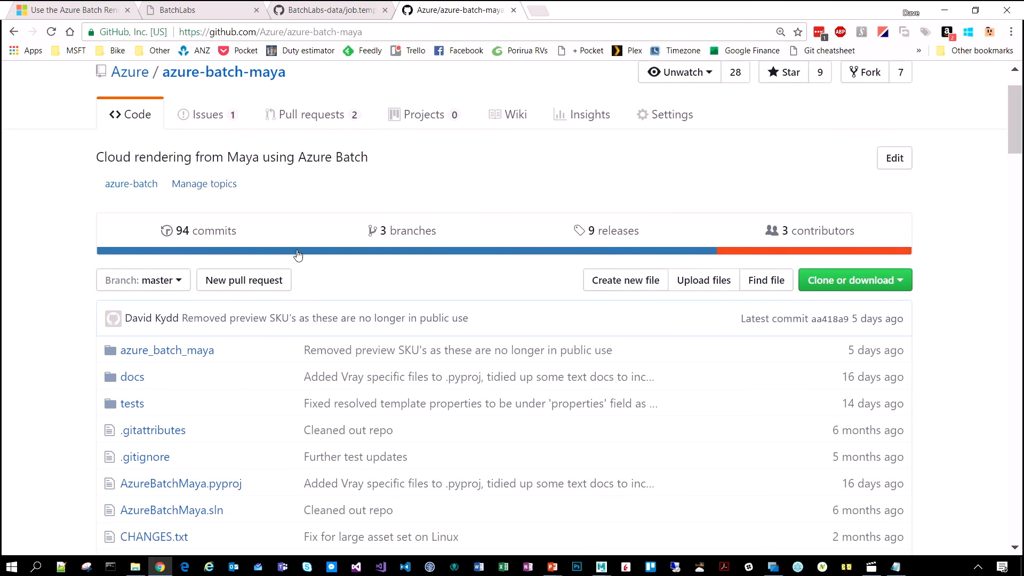
Scroll through the Azure Batch for Maya README on GitHub.
scroll("down", 3)
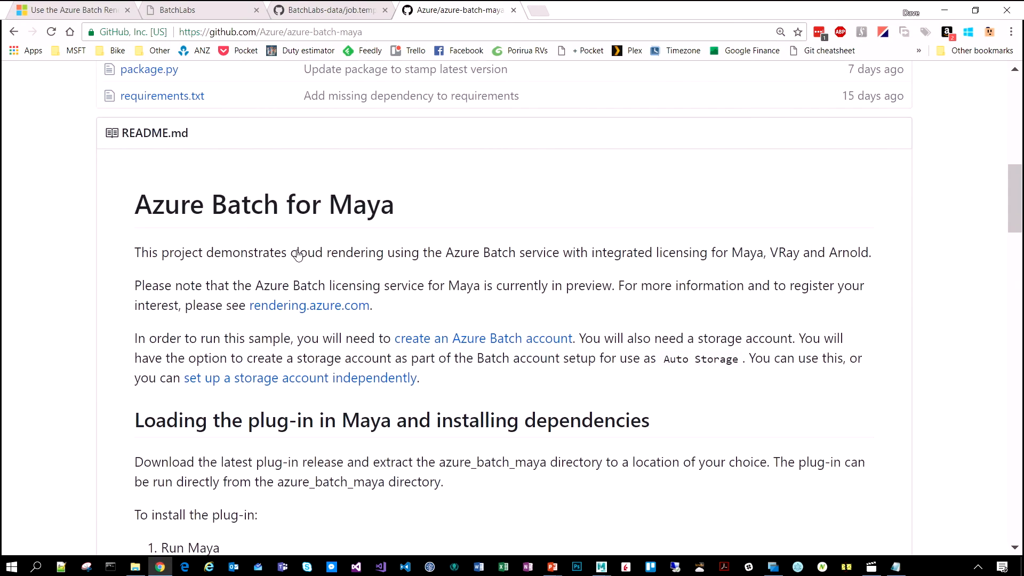
scroll("down", 3)
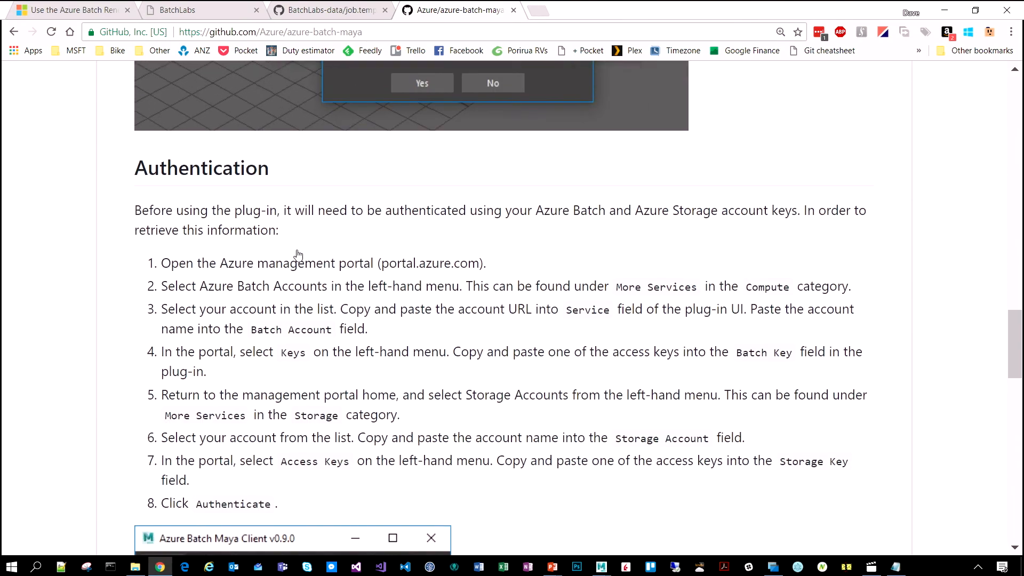
scroll("down", 3)
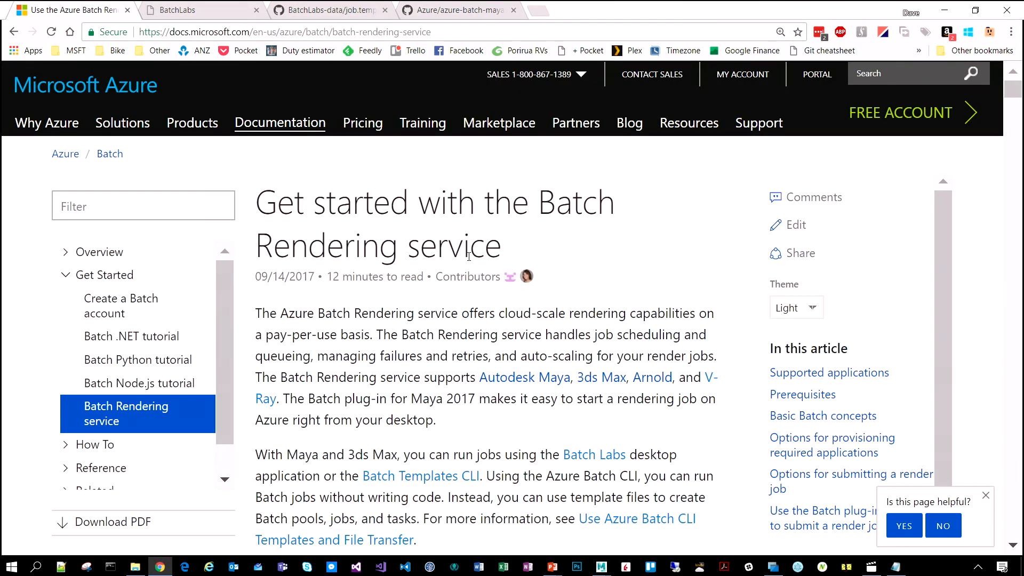
scroll("down", 3)
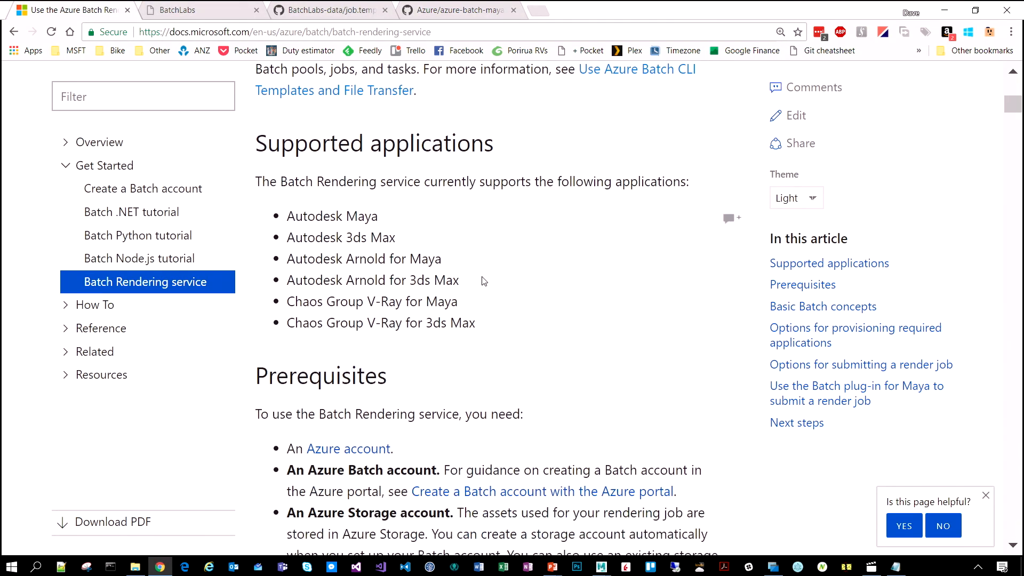
scroll("down", 3)
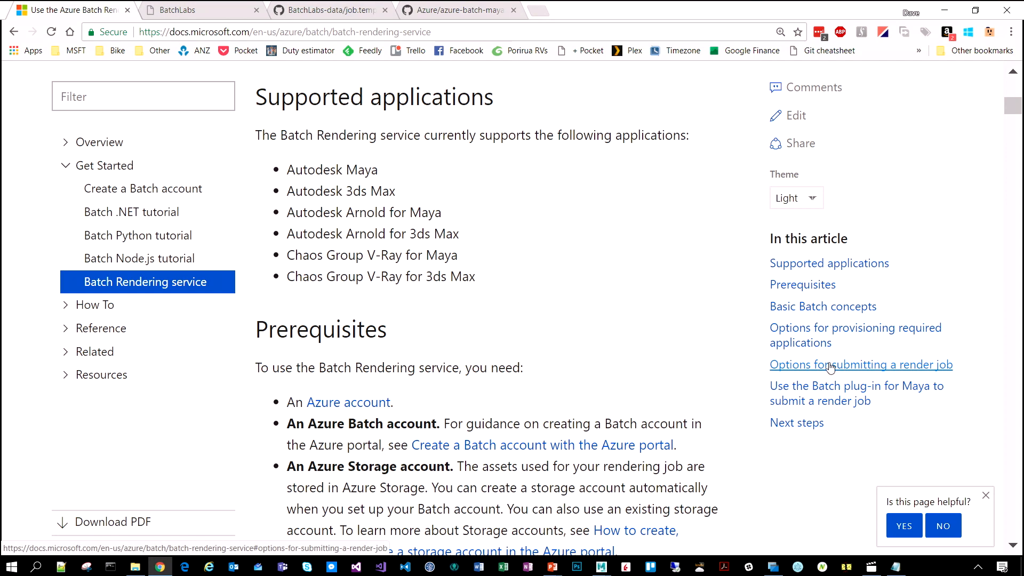
mouse_move(602, 338)
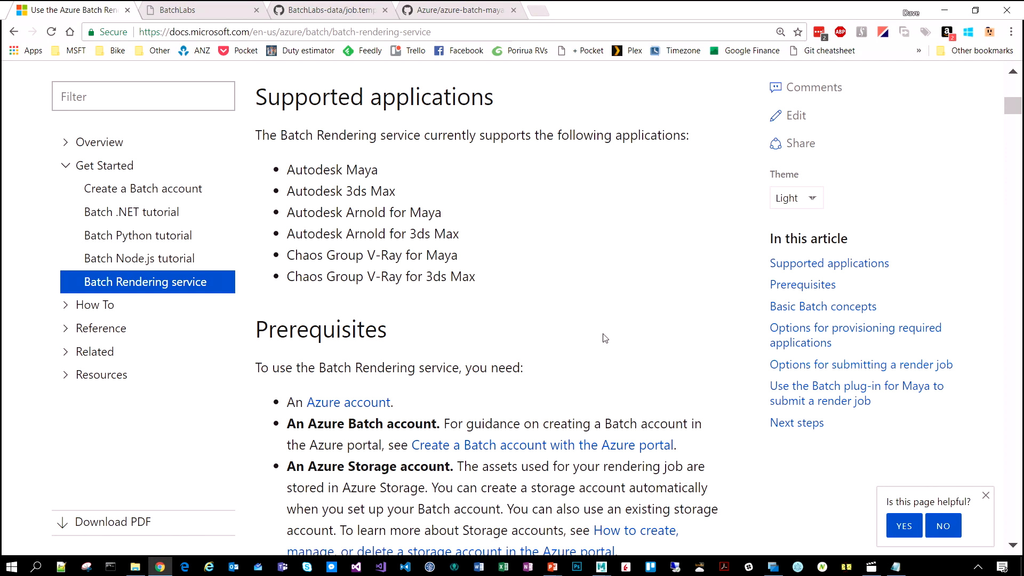
scroll("down", 3)
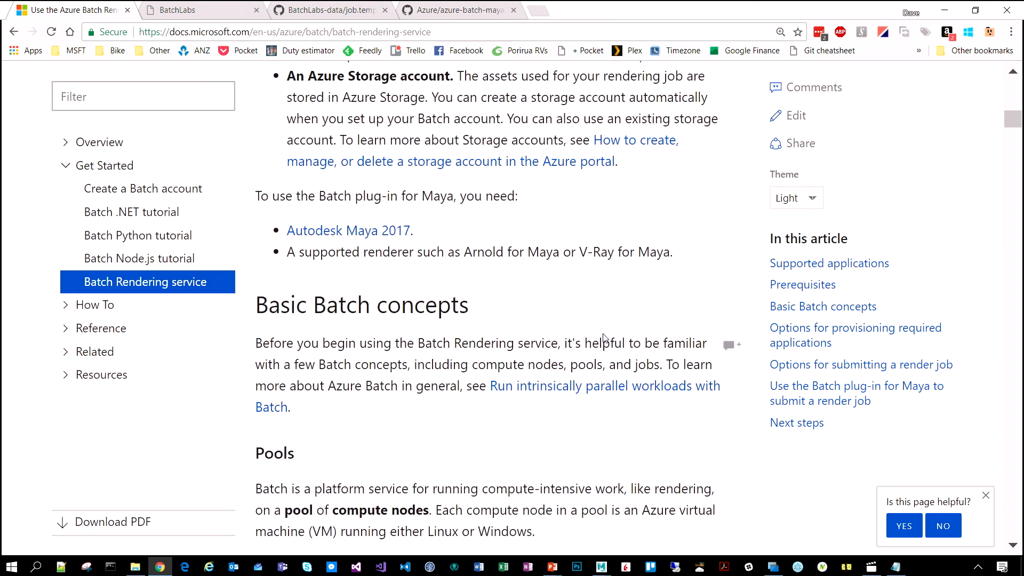